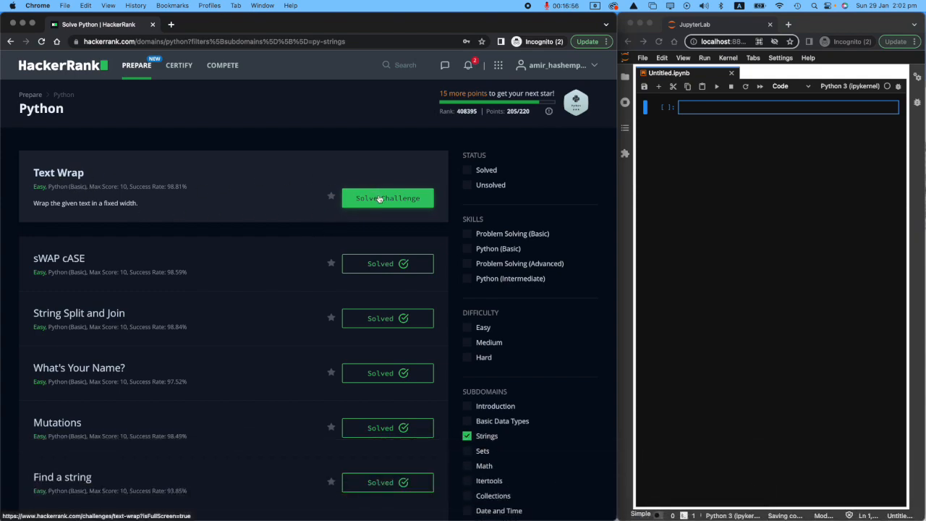
Launch the Text Wrap challenge from the Python practice list via Solve Challenge.
click(388, 197)
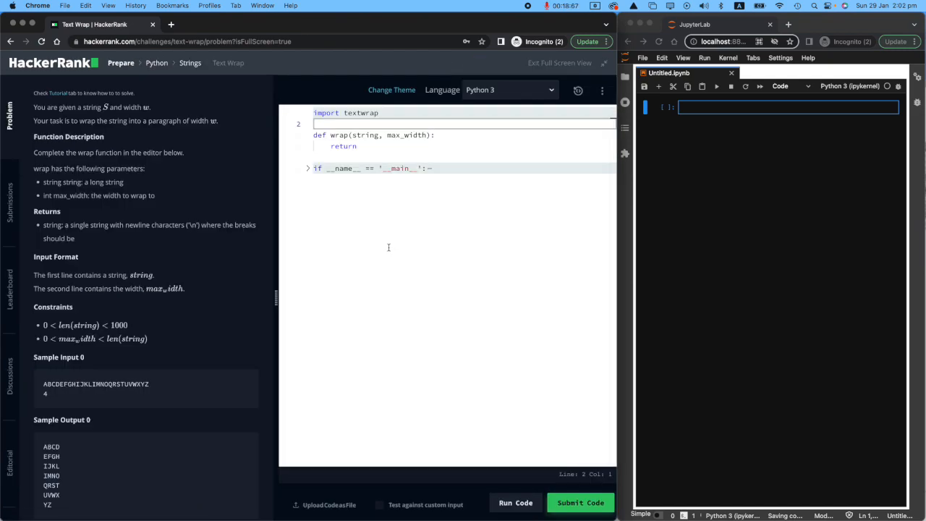
mouse_move(841, 63)
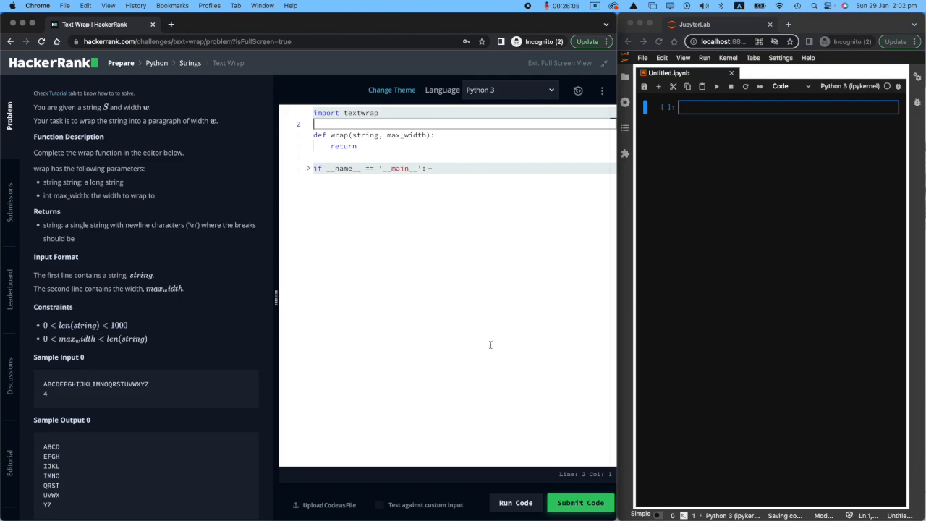
mouse_move(245, 310)
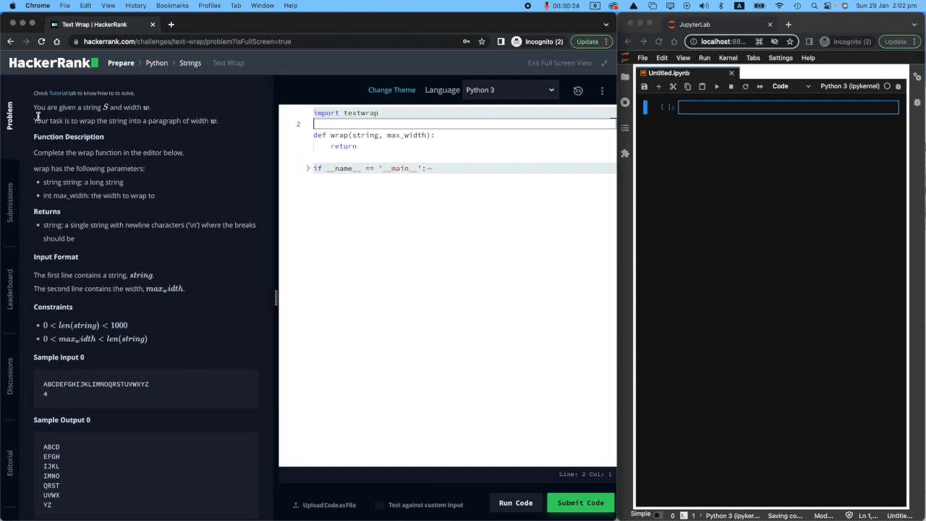
Comment '# This is the recipe' above def wrap and '# Execution part' above the __main__ block.
drag(34, 107, 145, 107)
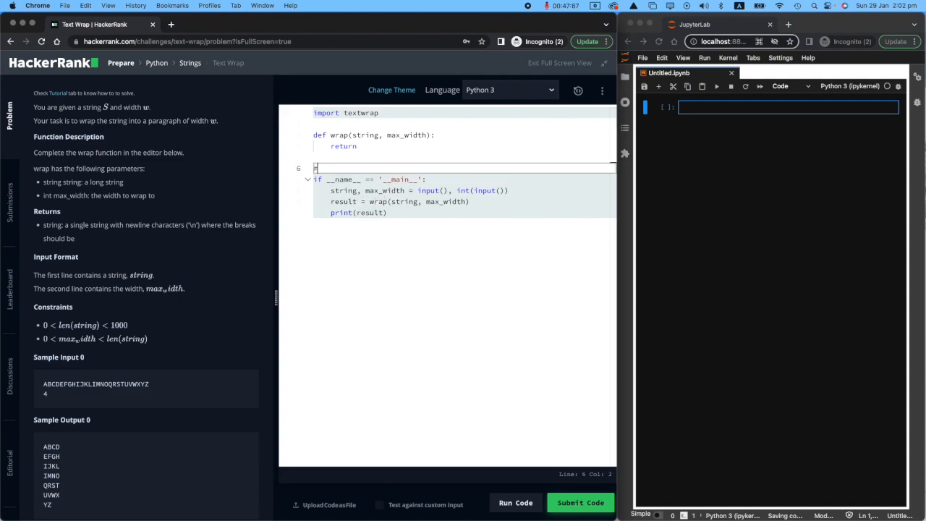
text(# Execution part)
text(# This is the rec)
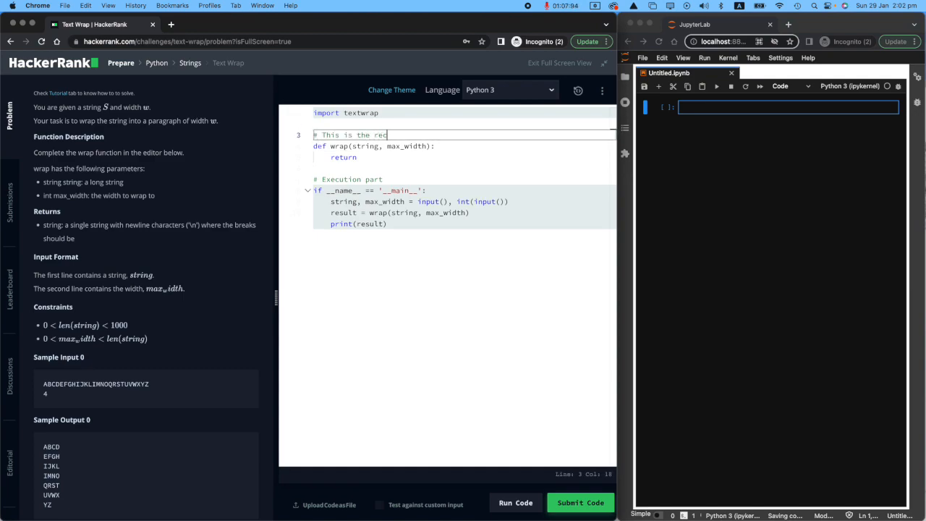
text(ipe)
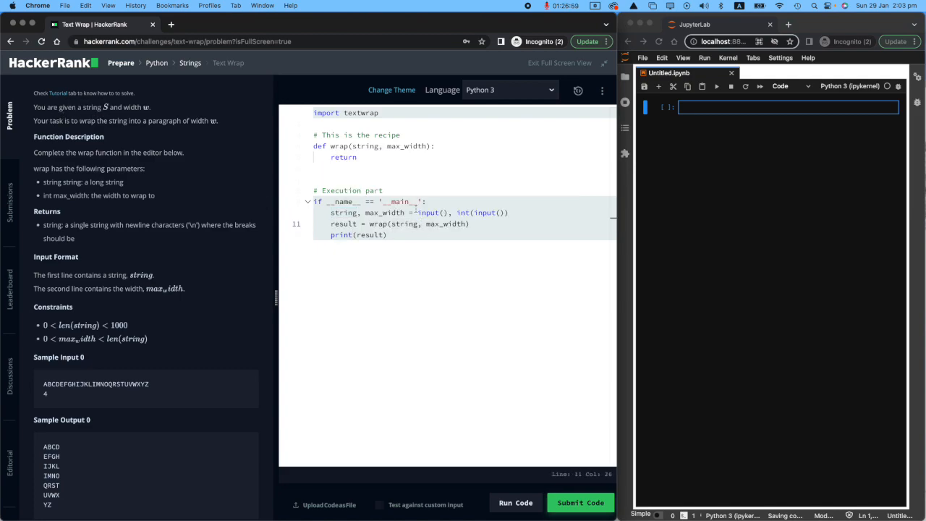
click(355, 211)
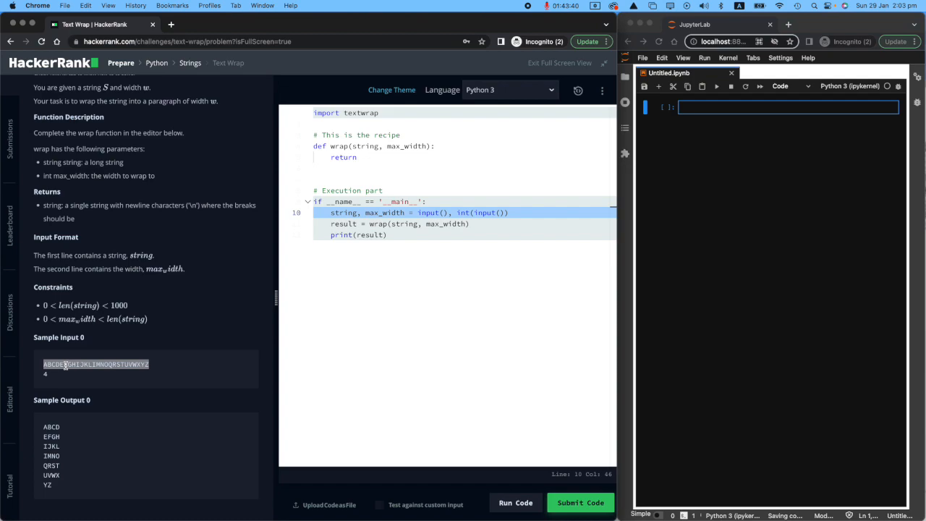
Run cells defining string = 'ABCDEFGHIJKLIMNOQRSTUVWXYZ' and max_width = 4.
text(string = 'ABCDEFGHIJKLIMNOQRSTUVWXYZ)
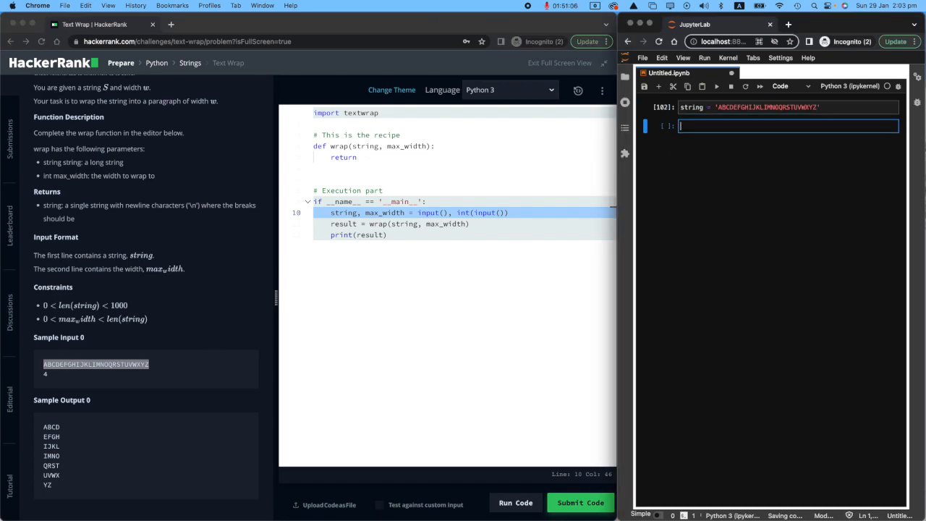
mouse_move(304, 334)
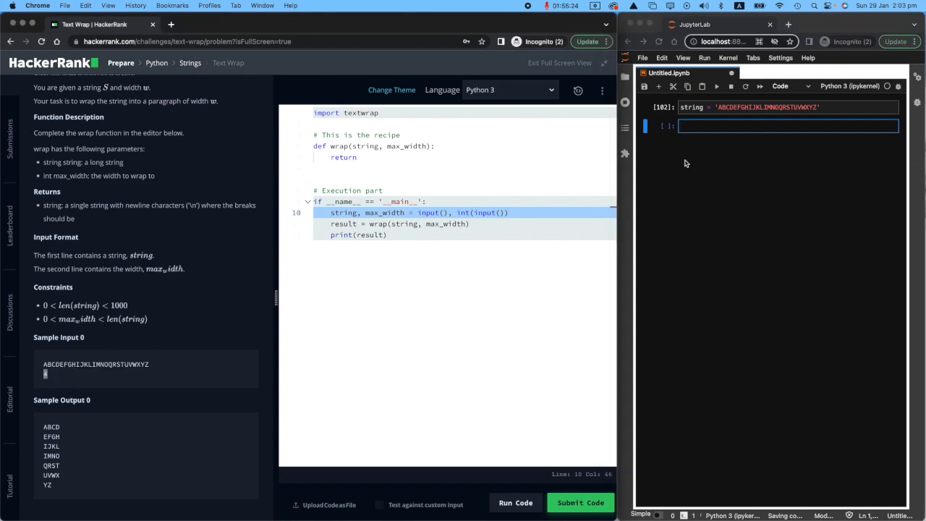
text(max_)
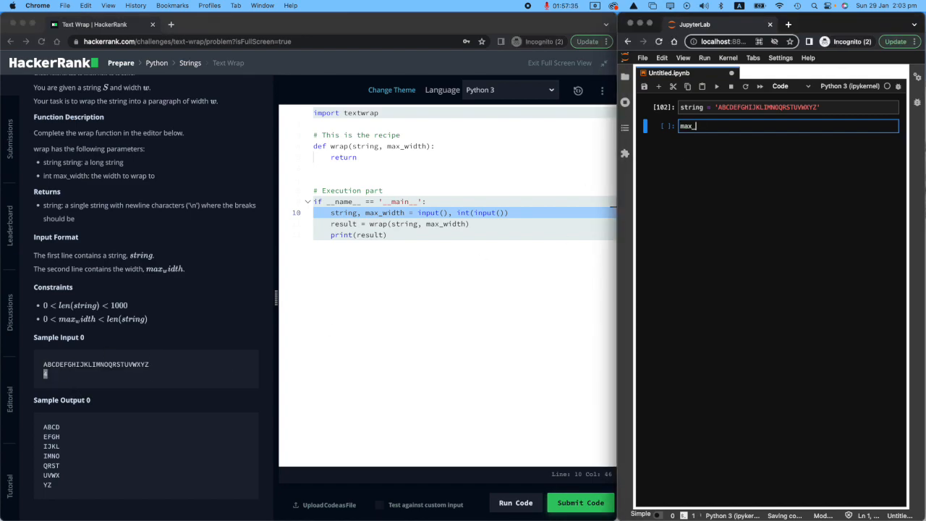
text(= 4)
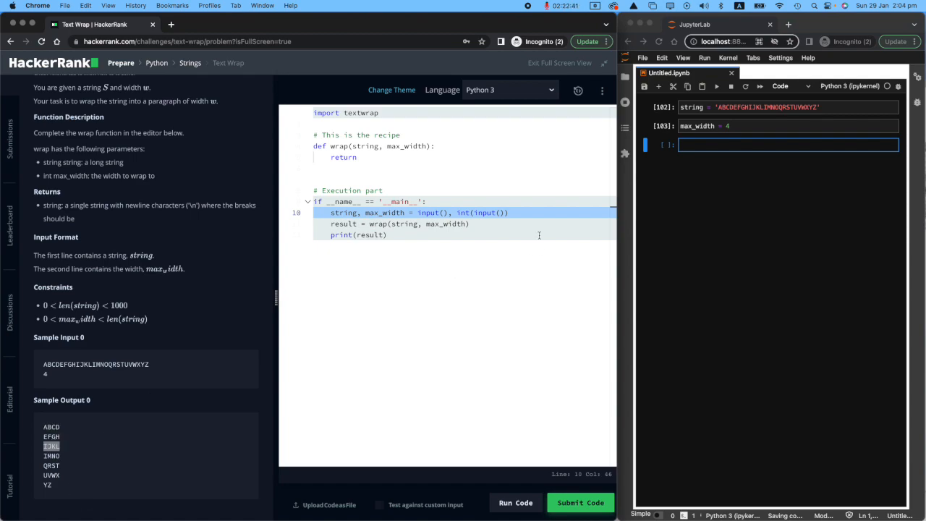
Run list(range(0, 10)) to see a basic index list.
text(range()
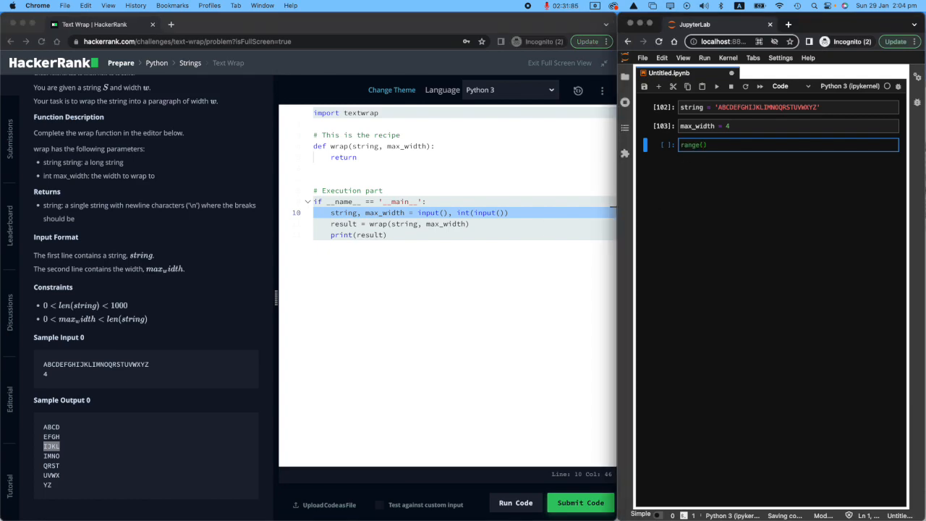
text(0,)
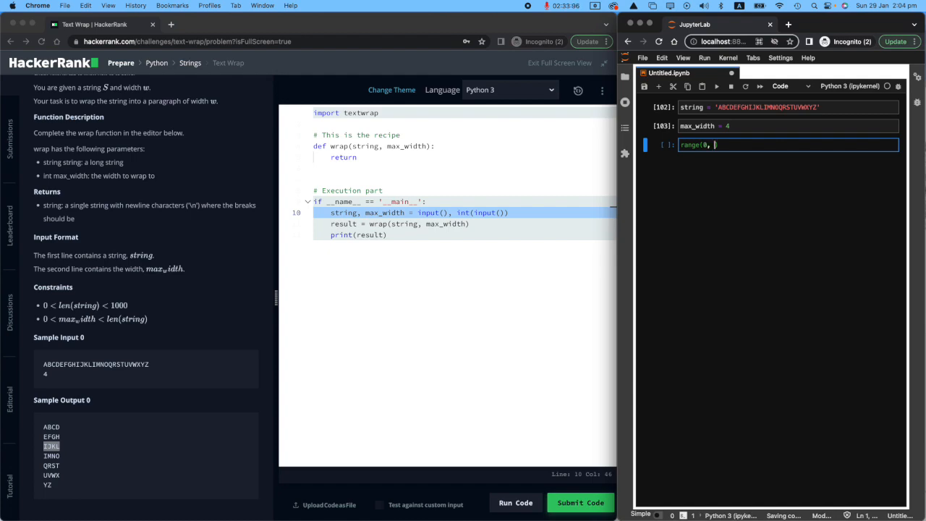
text(10)
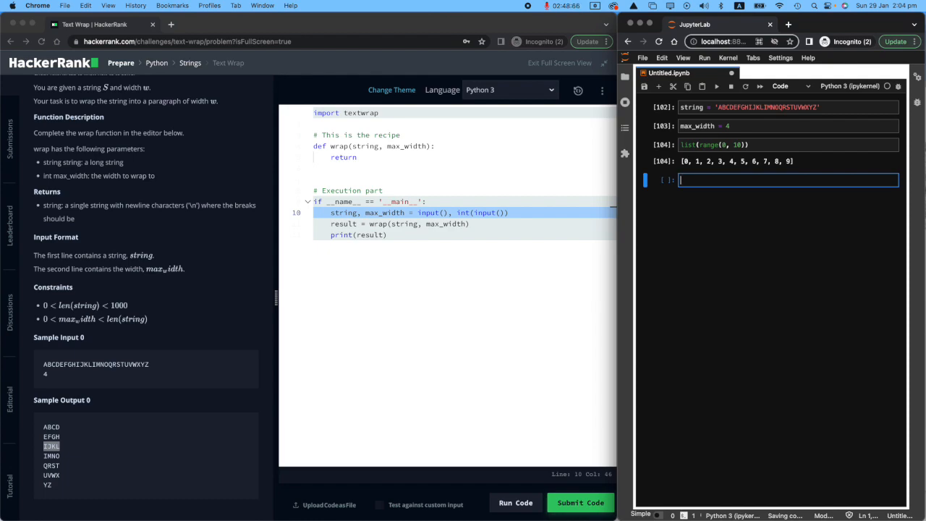
Change the range end to len(string) + 1 and rerun, printing indices 0 through 26.
click(789, 144)
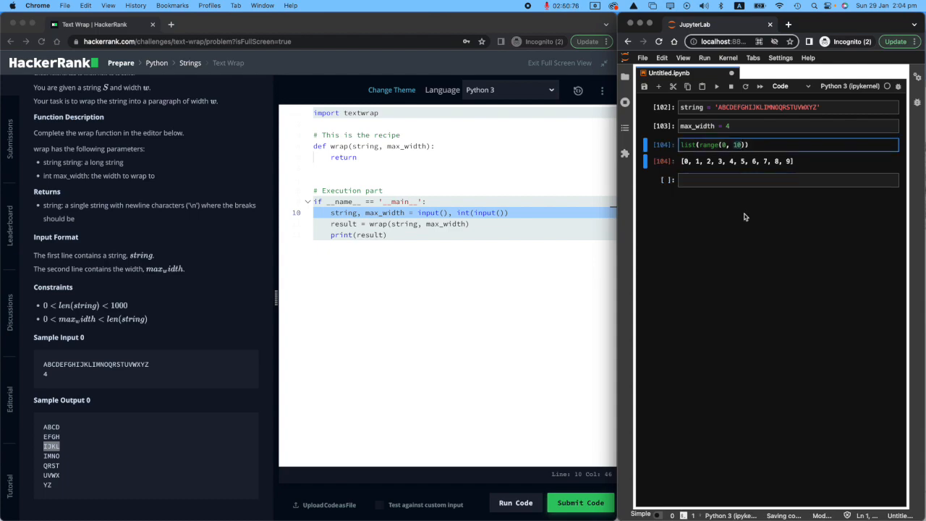
text(len(string))
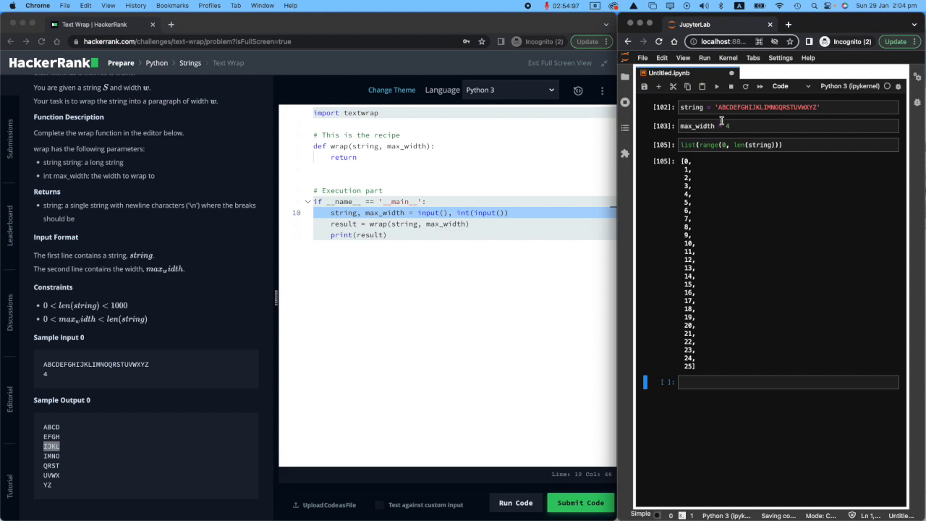
click(767, 107)
text( + 1)
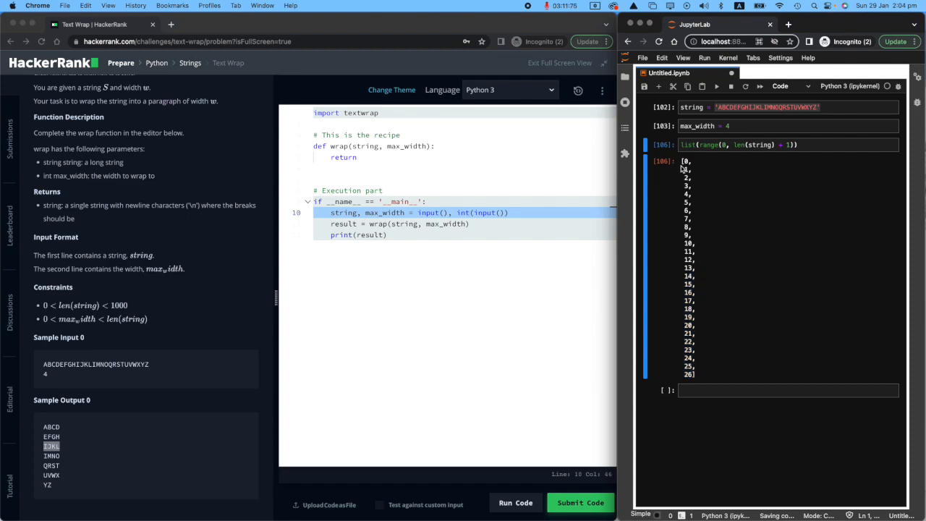
mouse_move(729, 354)
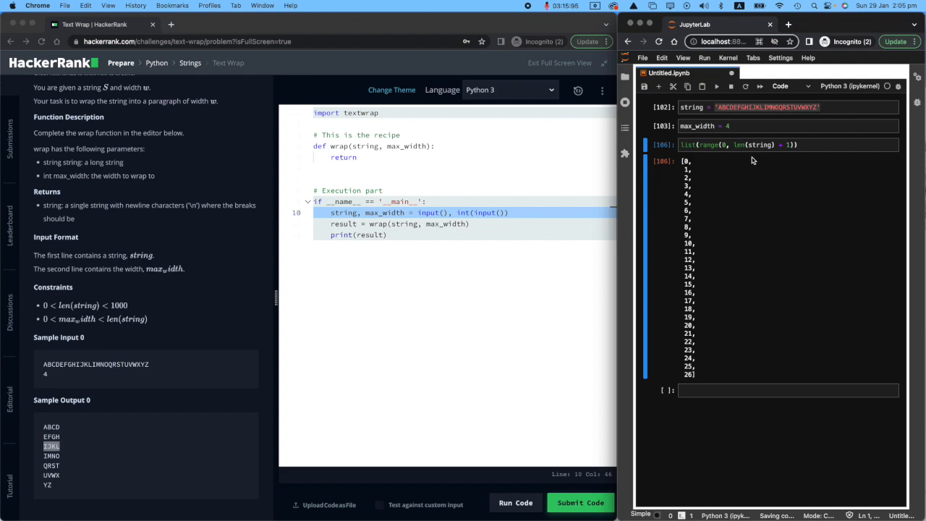
click(702, 145)
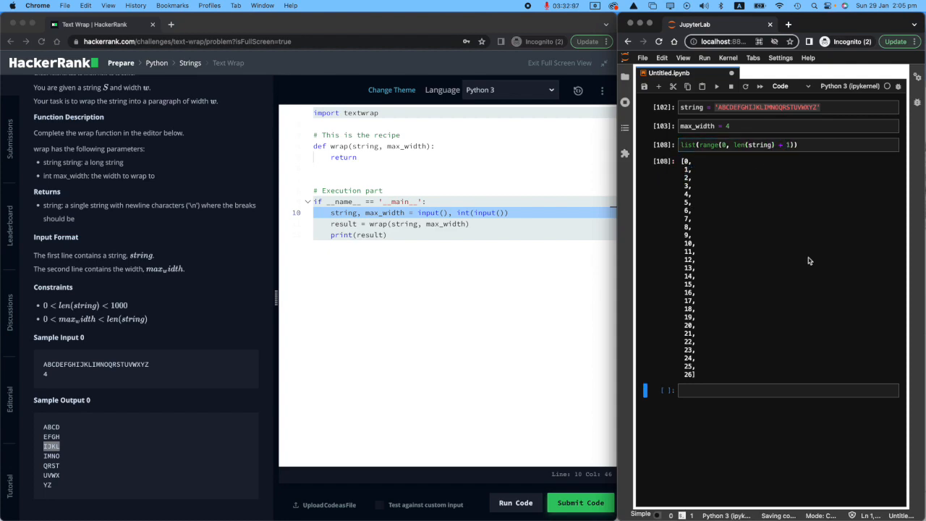
Add a step of 4, then max_width, giving start indices [0, 4, 8, 12, 16, 20, 24].
click(789, 145)
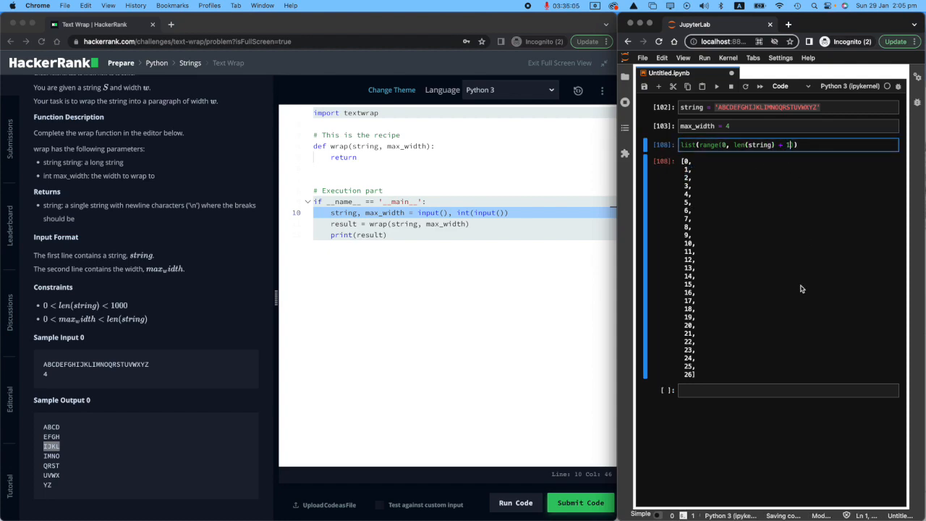
text(, 4)
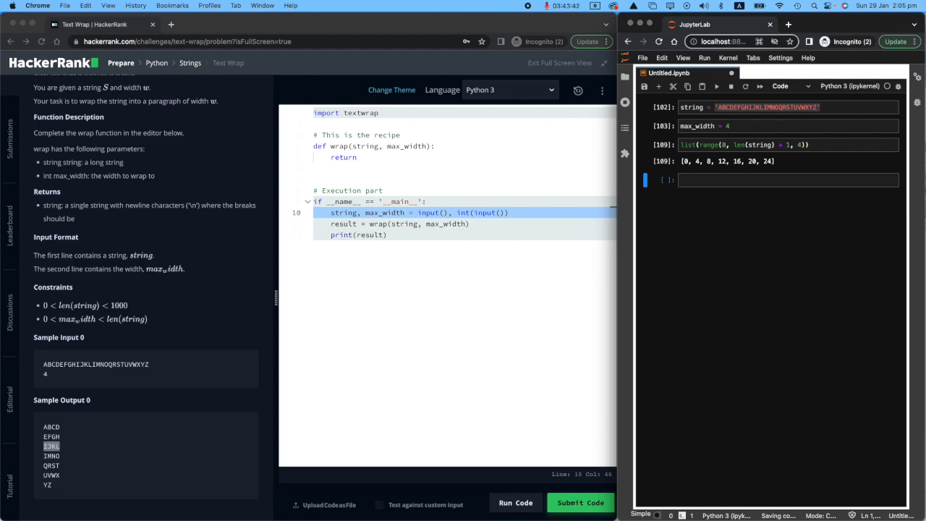
click(723, 126)
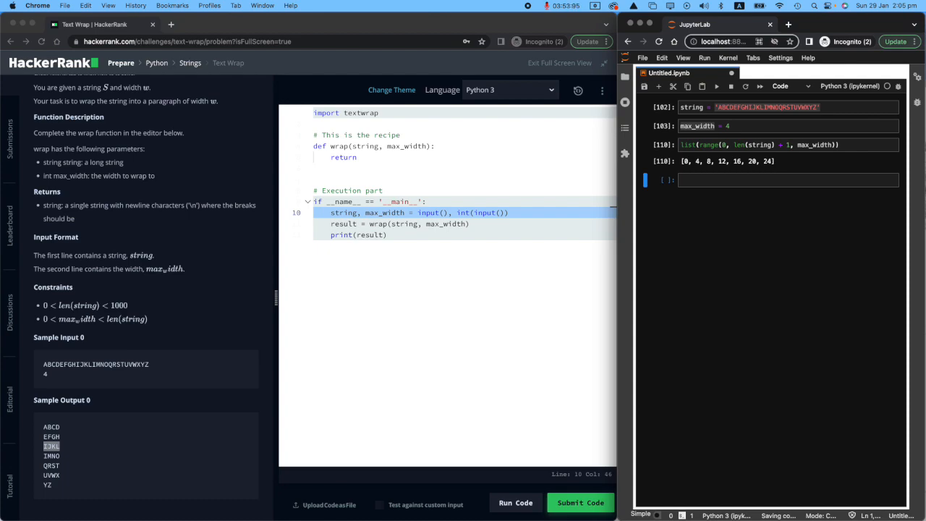
click(766, 107)
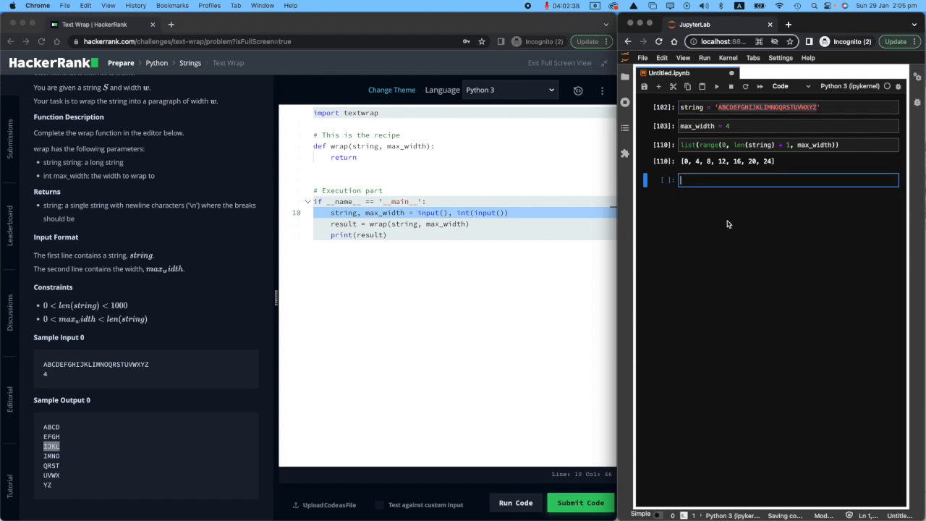
Write the loop header for i in range(0, len(string) + 1, max_width):.
text(for)
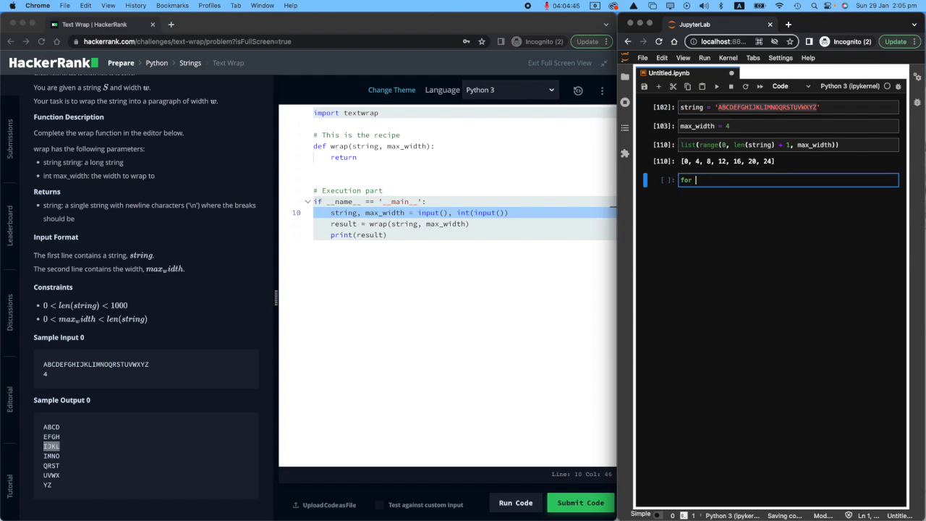
text(i in)
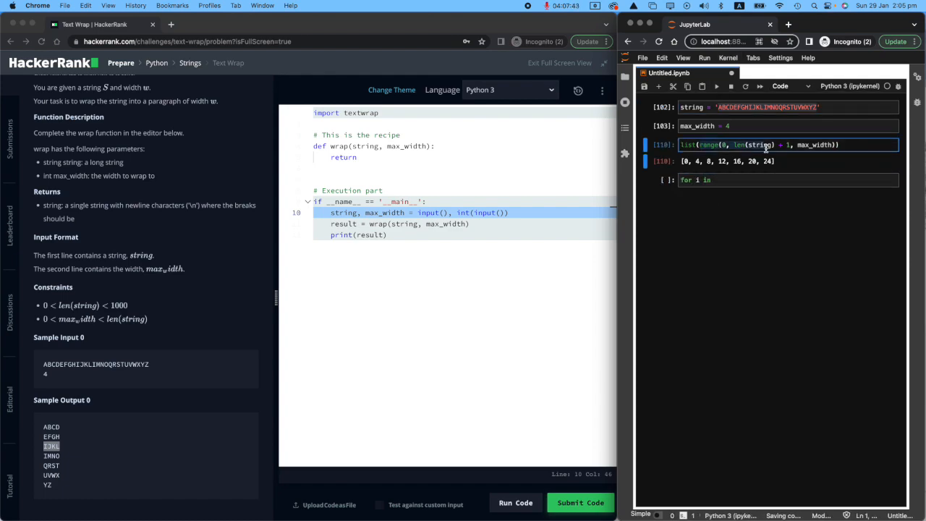
mouse_move(832, 209)
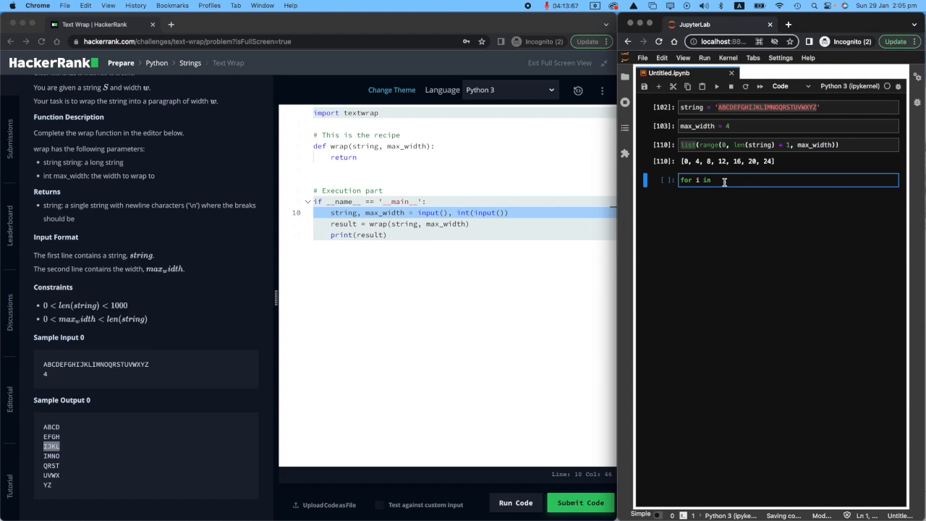
text(range(0, len(string) + 1, max_width):)
text(print(i))
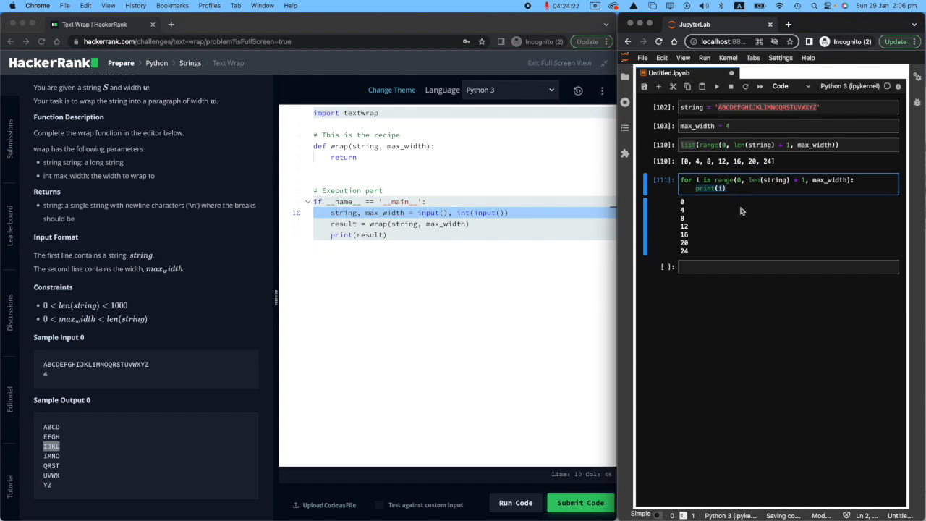
mouse_move(694, 119)
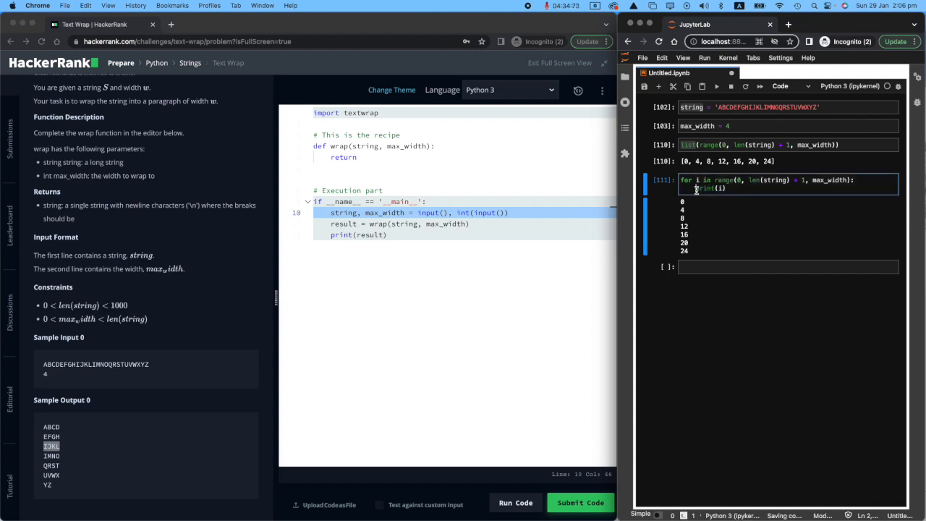
Inside the loop assign chunk = string[i:i + max_width] and begin printing it.
text(chu)
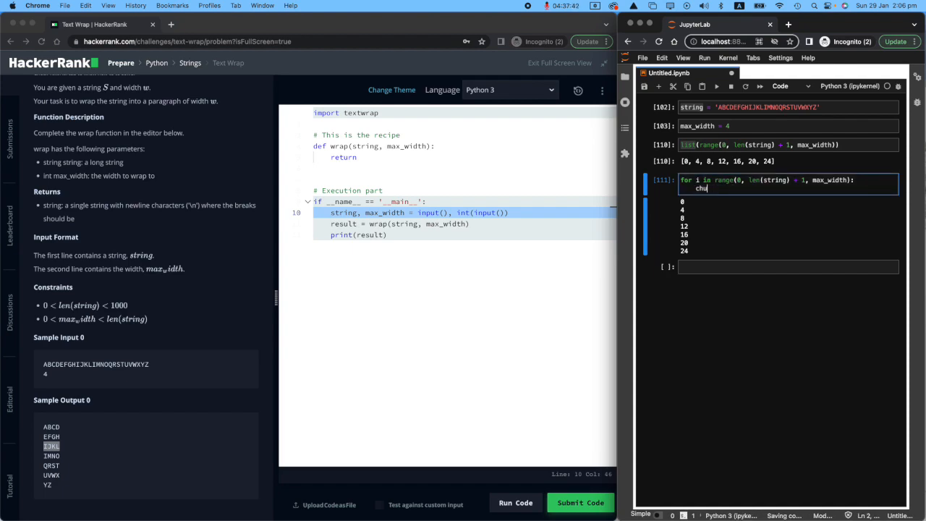
text(nk)
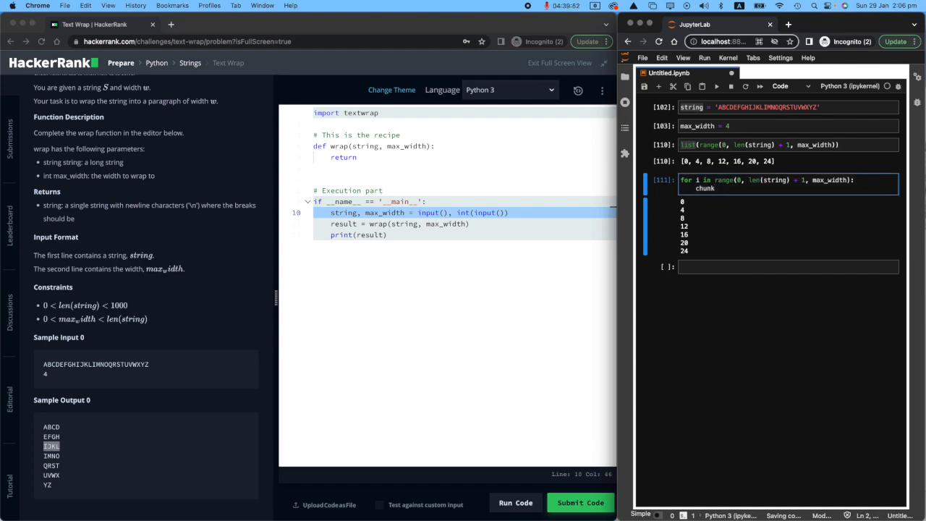
text(= string[)
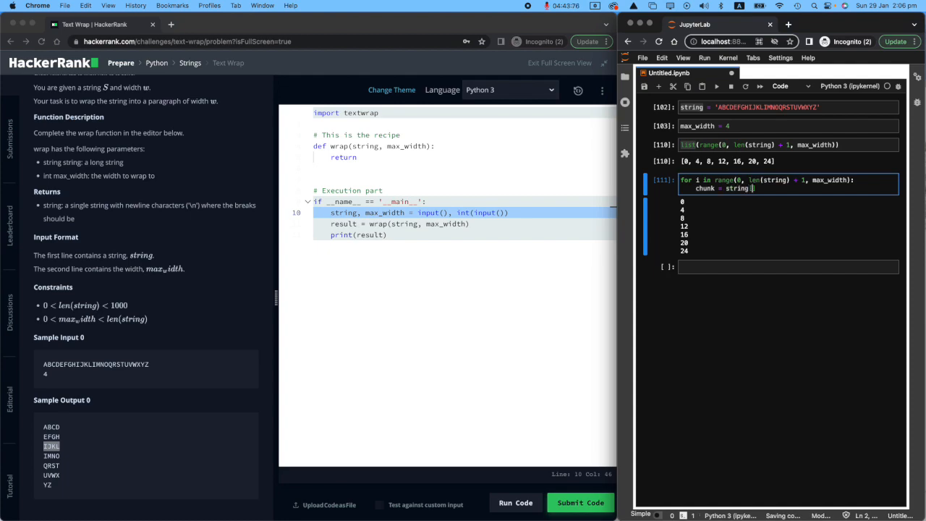
text(i:)
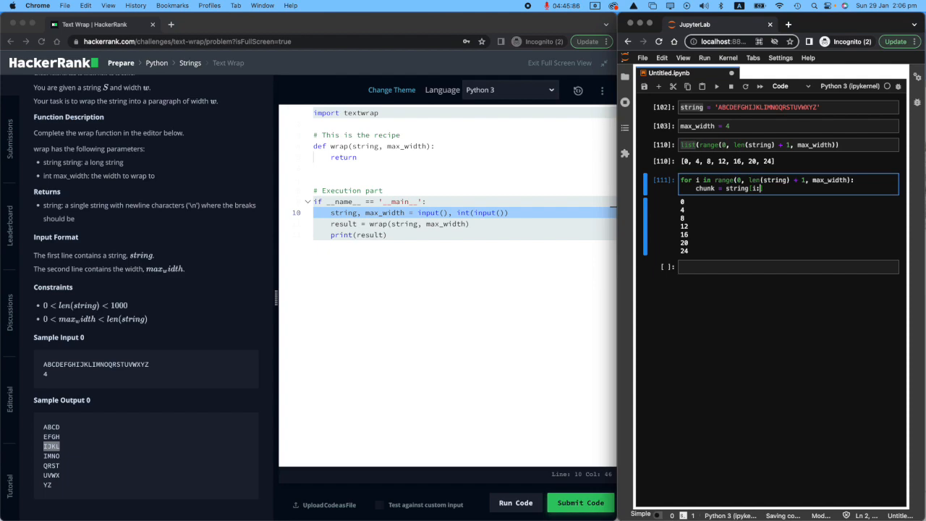
text(:i)
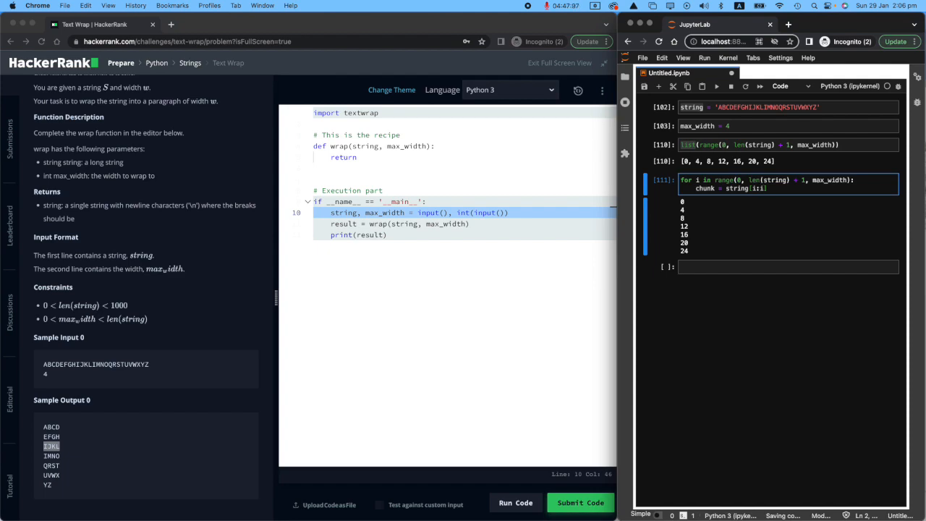
text(+ max_)
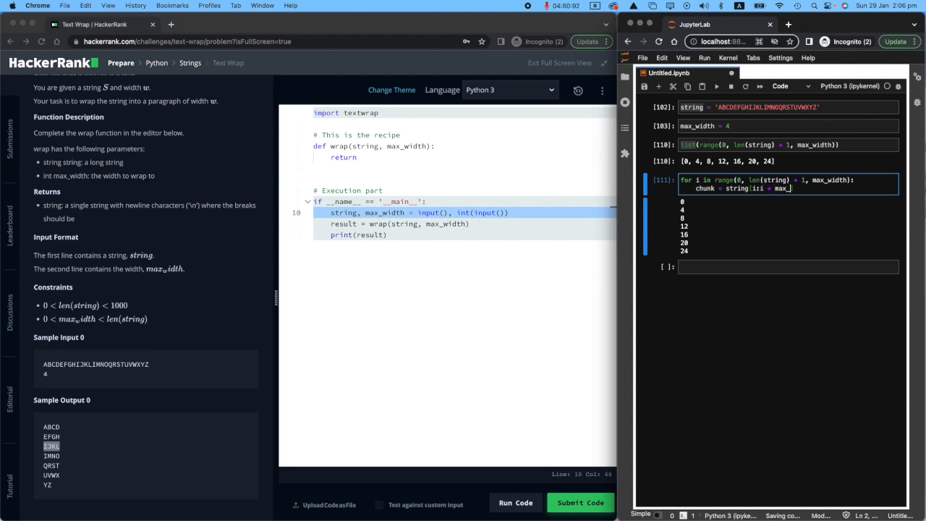
text(width)
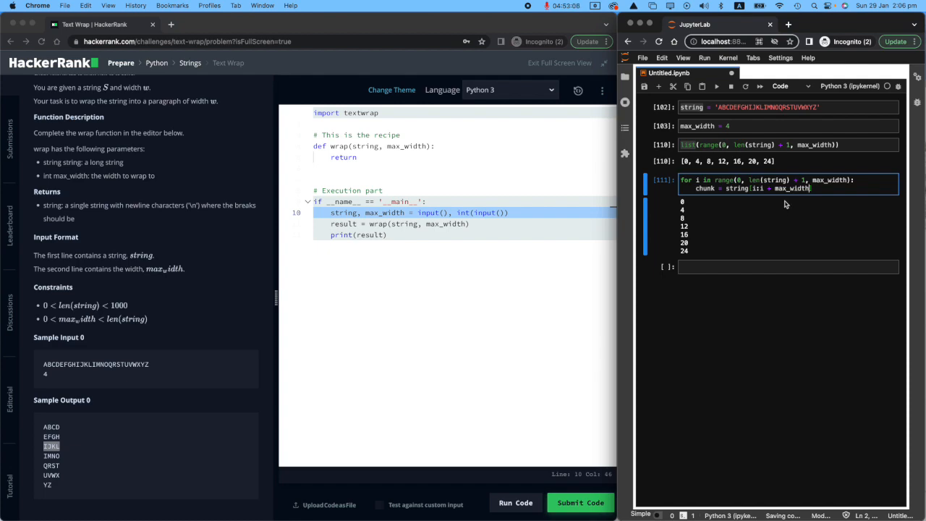
text(print(chunk)
click(787, 126)
text(5)
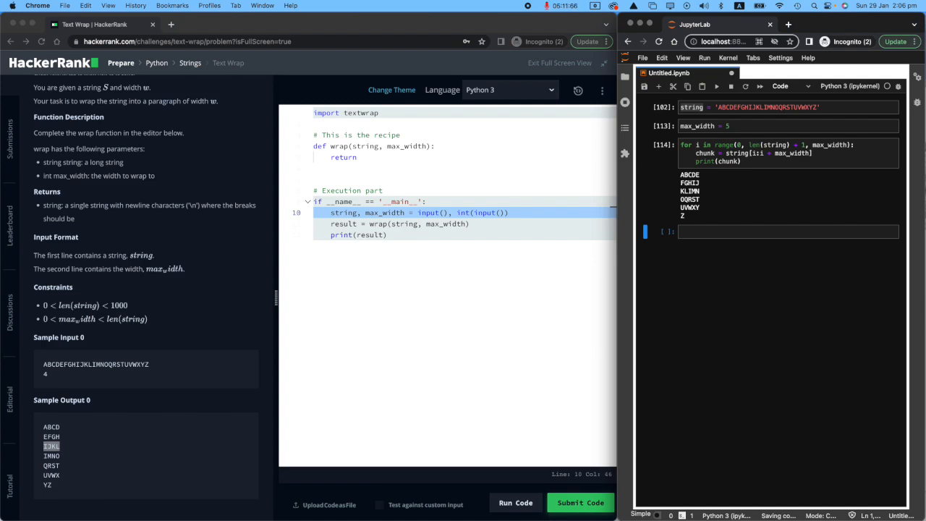
click(723, 162)
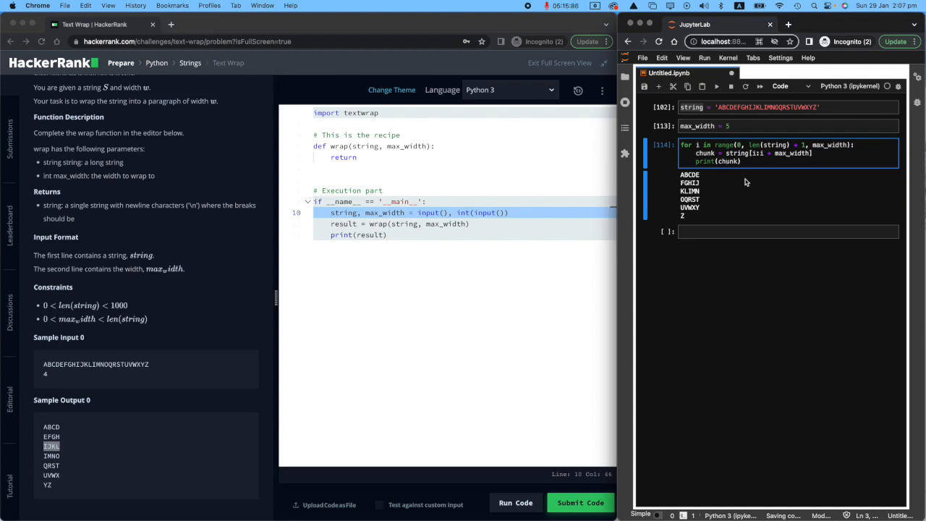
click(698, 162)
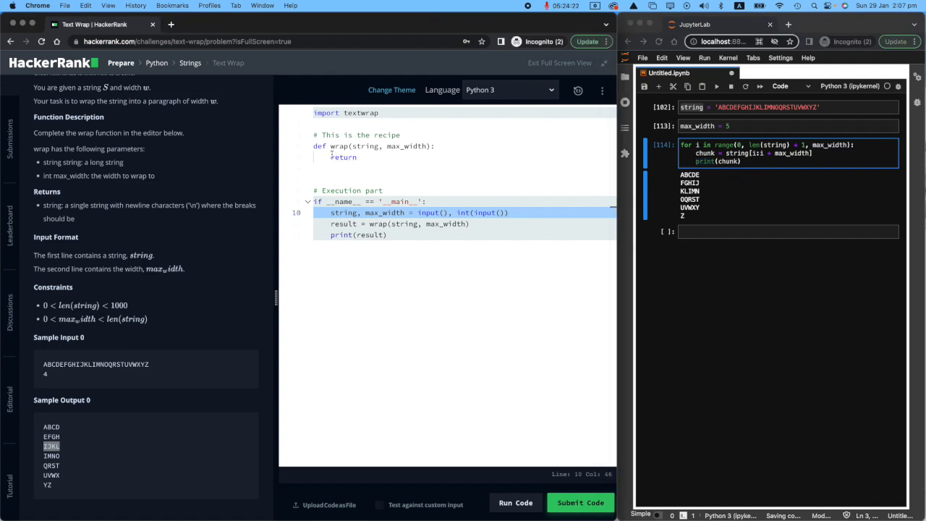
click(358, 156)
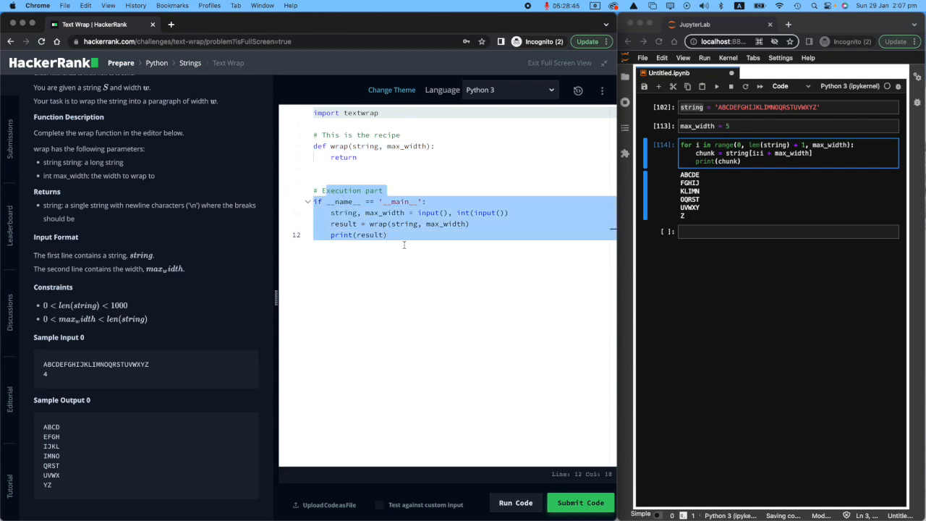
mouse_move(350, 156)
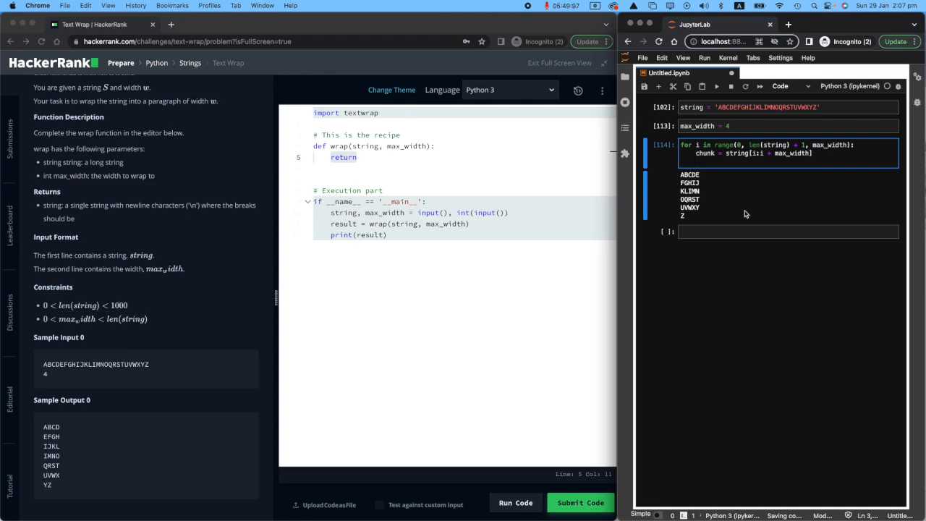
Guard print(chunk) with if len(chunk) == max_width: and rerun, ending output at UVWX.
text(if)
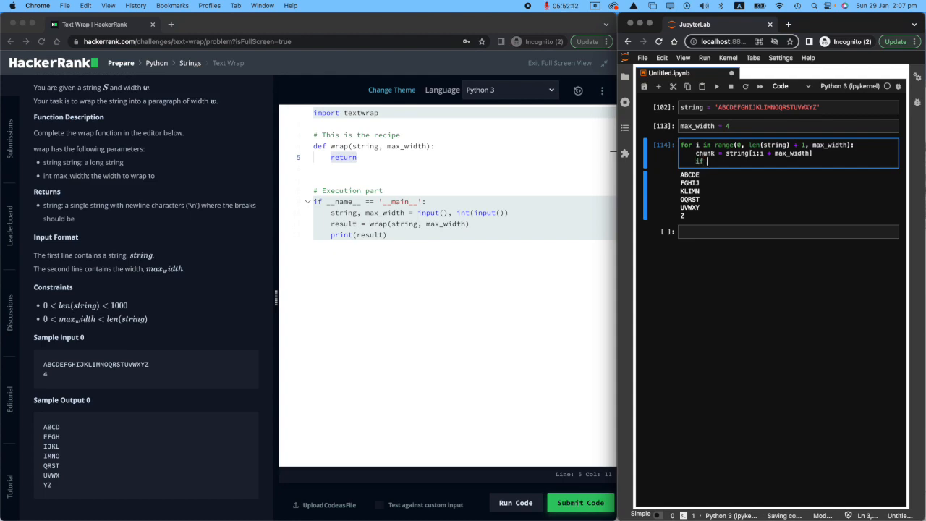
text(len(chunk) == ma)
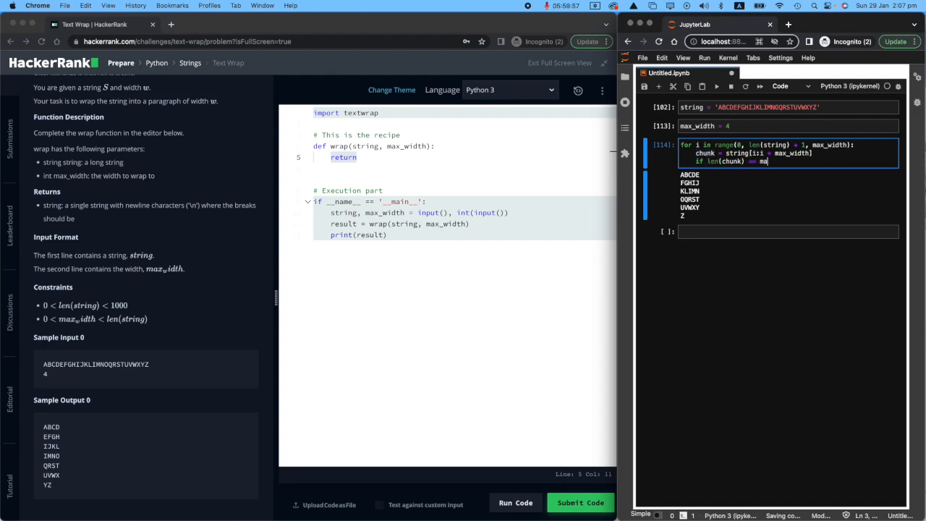
text(print(chunk)
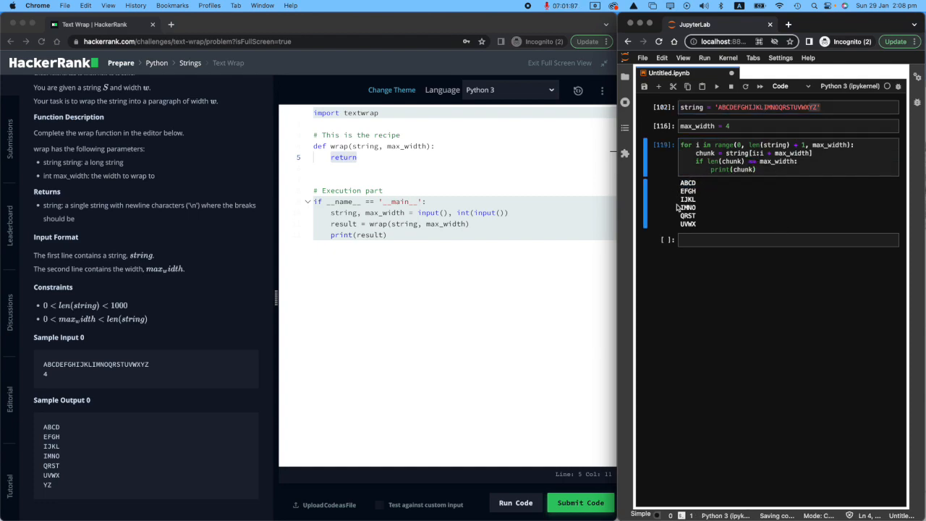
double_click(687, 223)
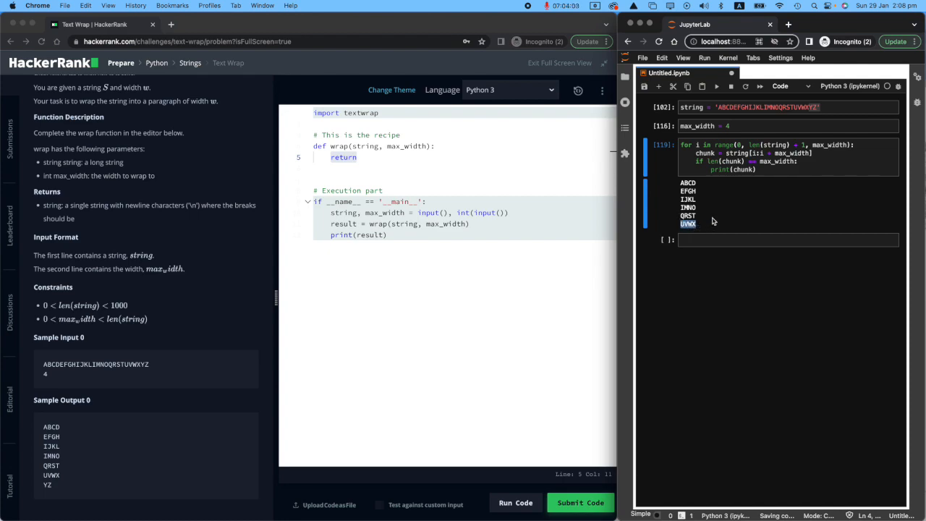
click(810, 107)
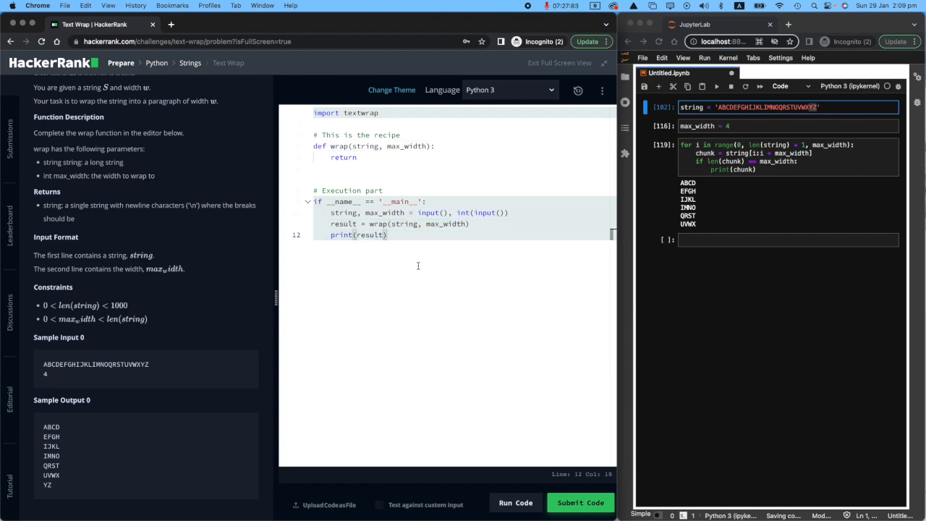
Complete wrap() with the chunk loop, printing full-width chunks and else: return chunk.
text(else:)
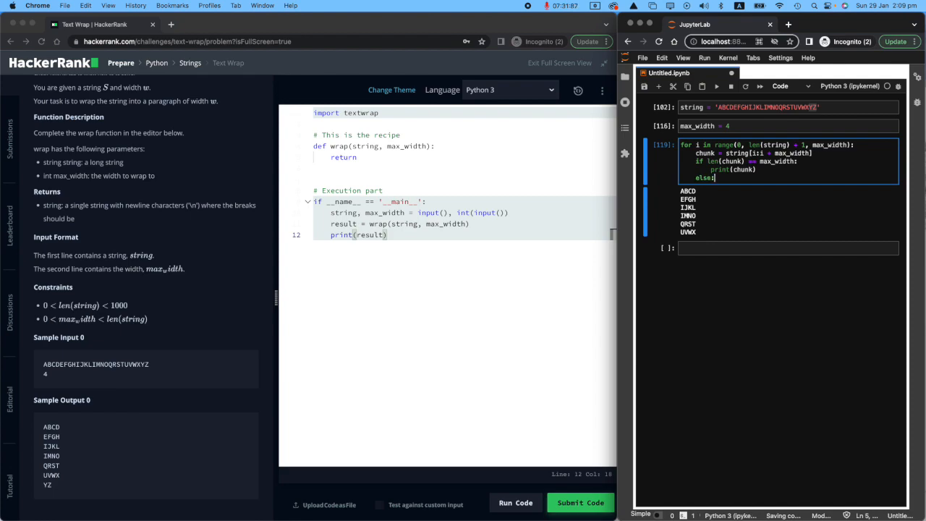
text(pass)
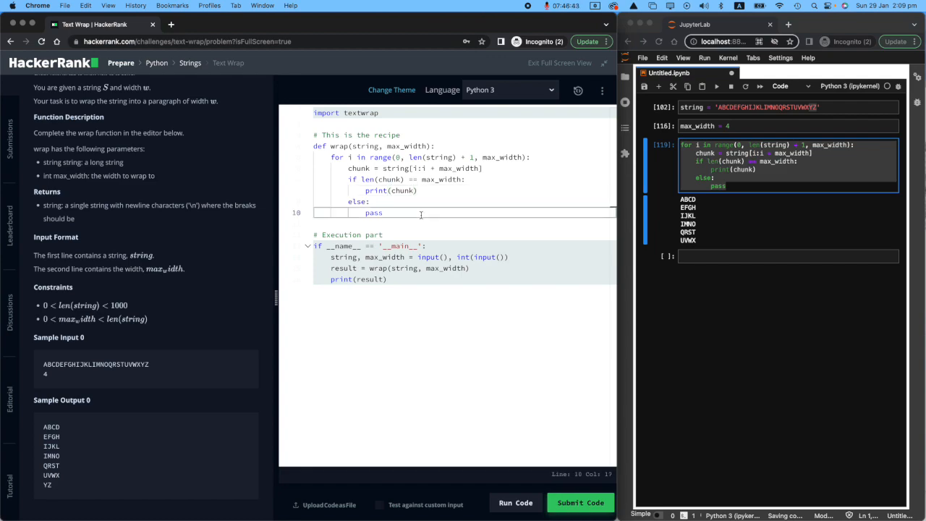
text(return chunk)
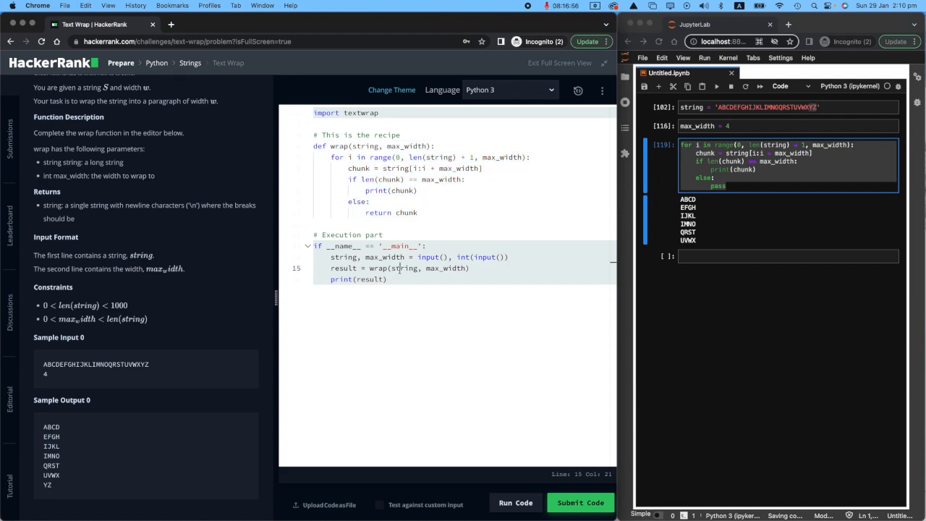
click(385, 268)
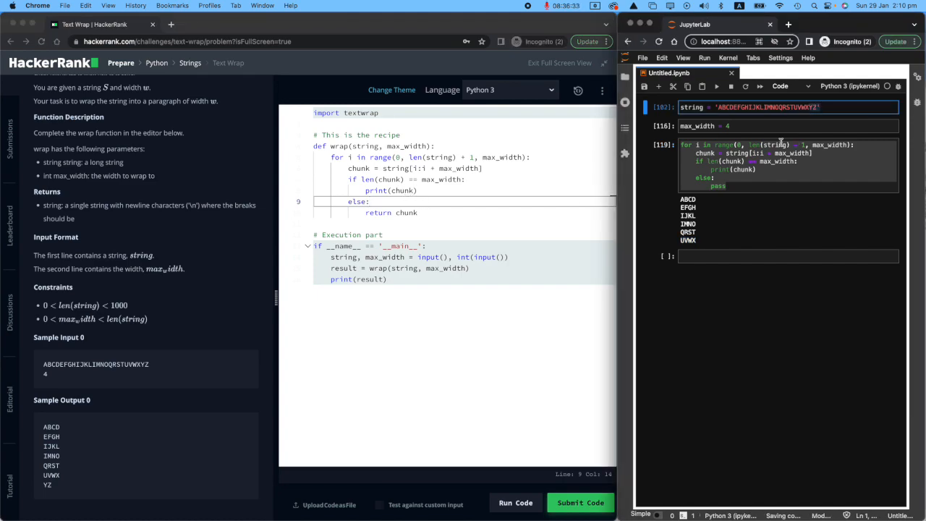
double_click(357, 202)
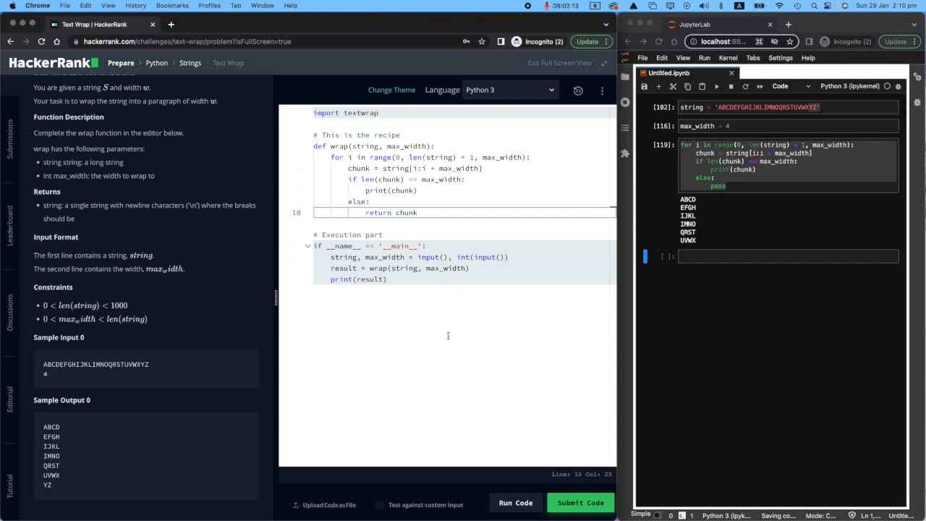
mouse_move(474, 400)
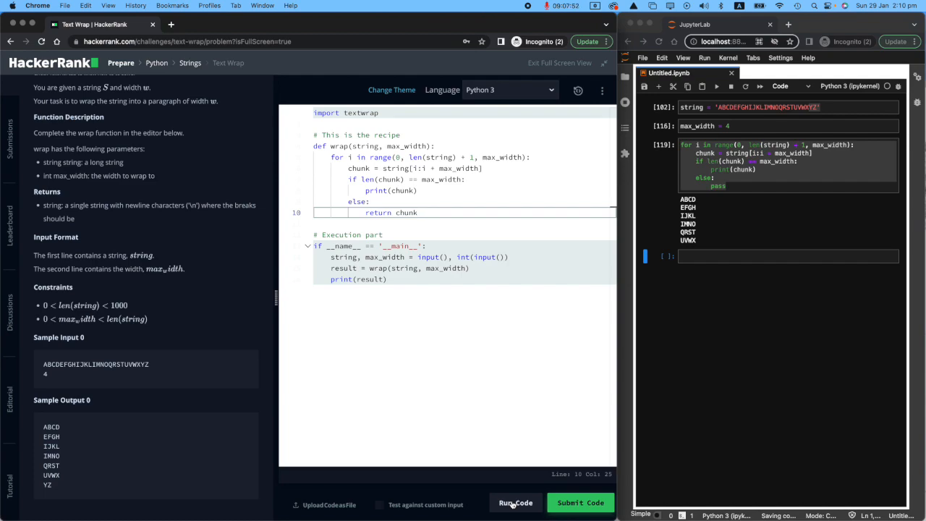
Run Code to pass test case 0, then Submit Code to solve the challenge for 10 points.
click(515, 504)
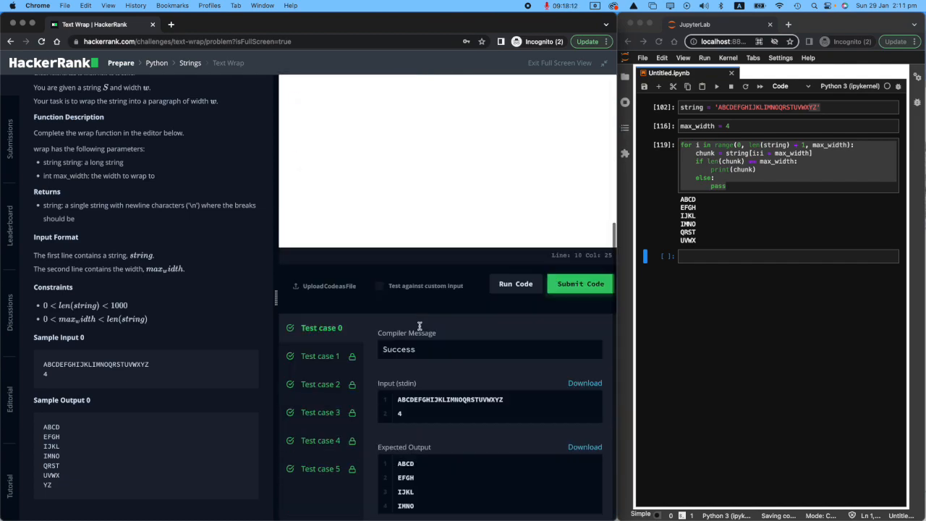
click(580, 283)
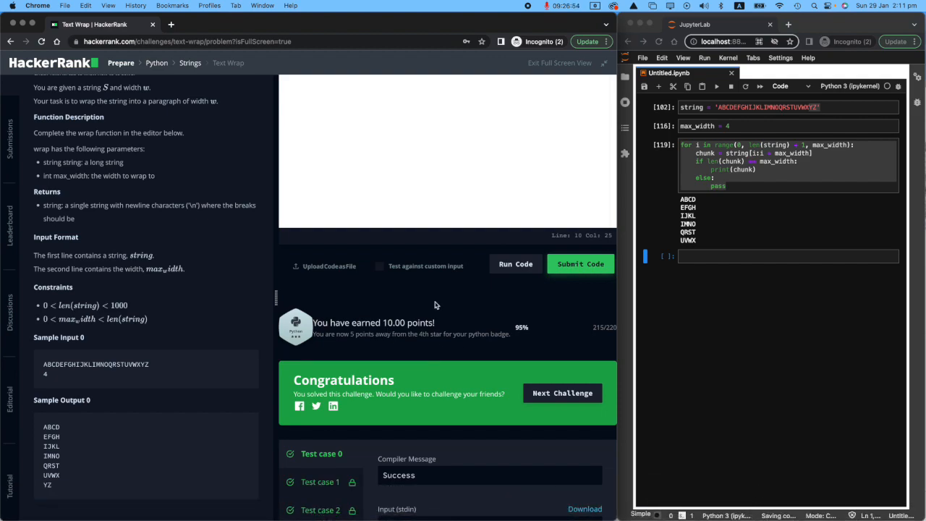
mouse_move(404, 347)
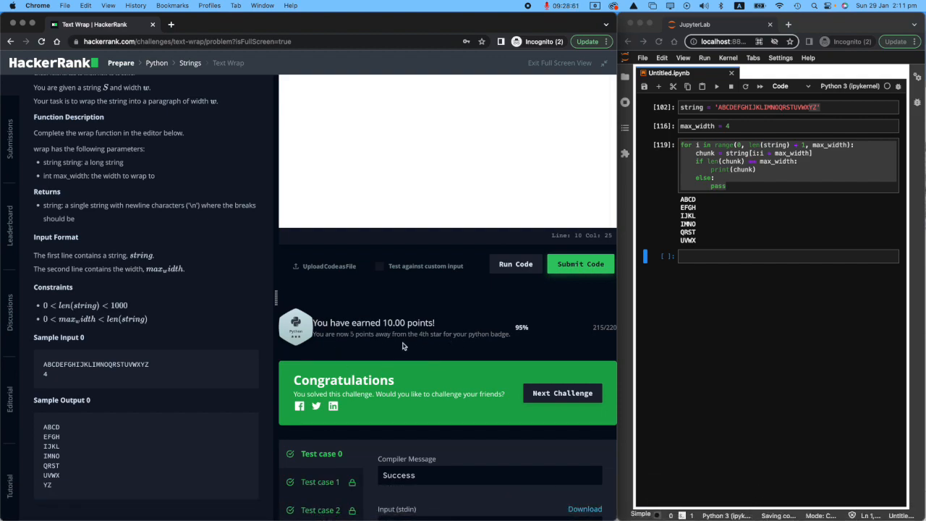